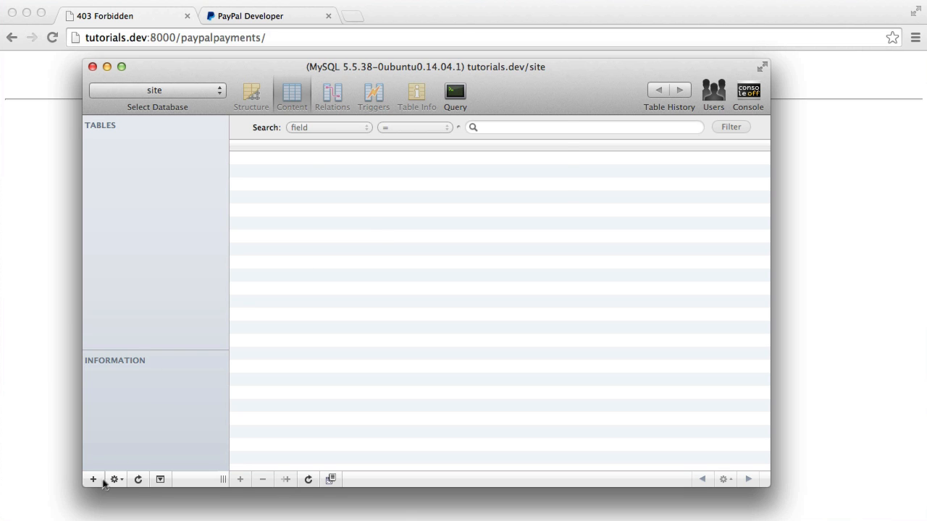
Add a new table named users to the site database.
click(93, 479)
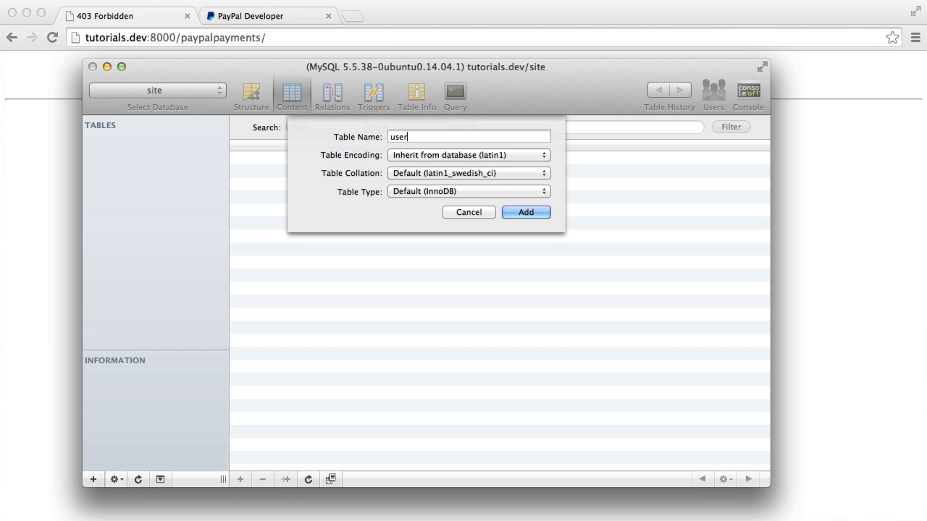
click(524, 212)
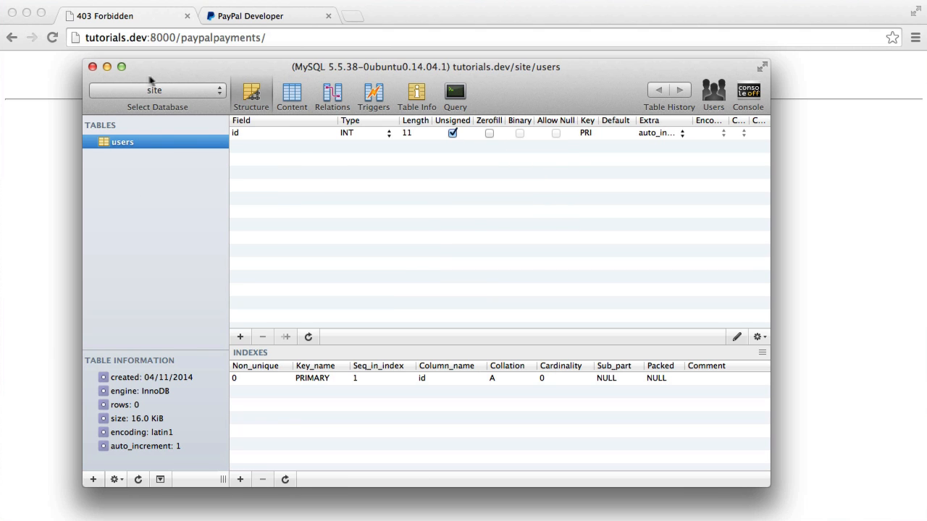
mouse_move(239, 133)
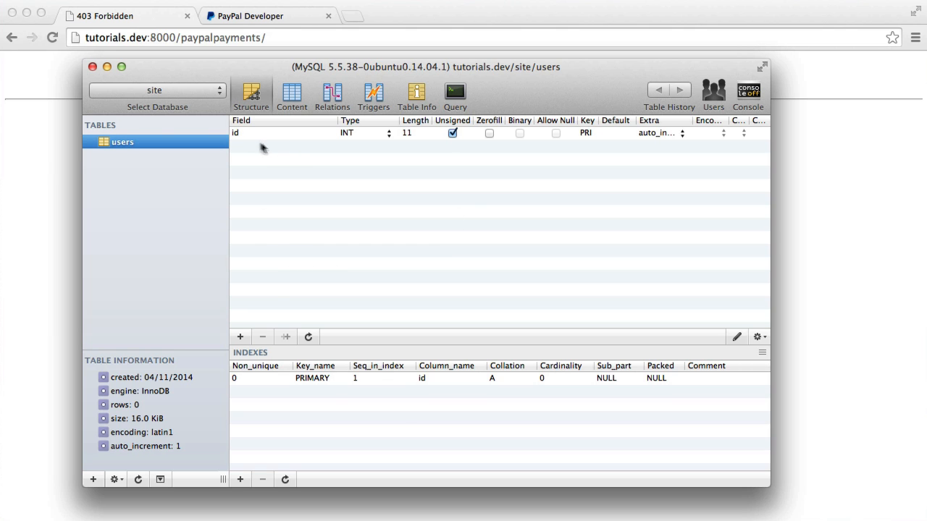
mouse_move(347, 134)
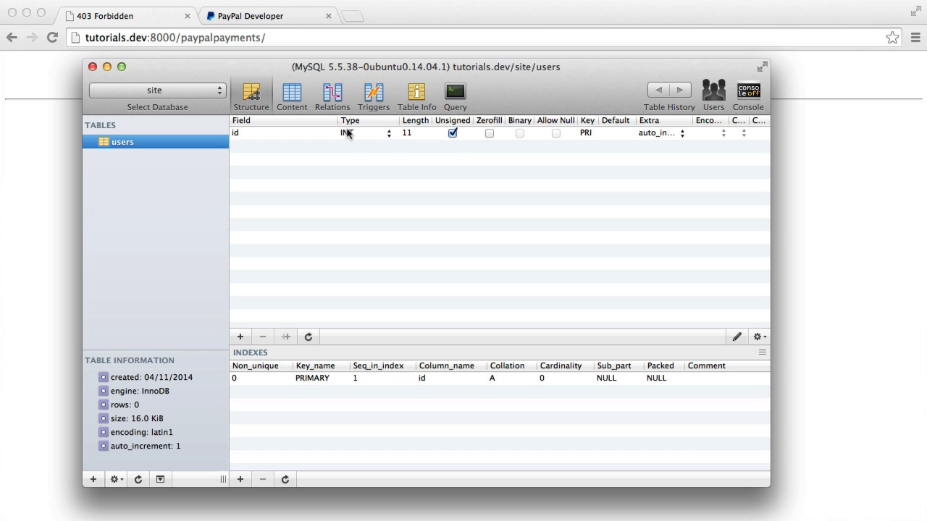
mouse_move(580, 134)
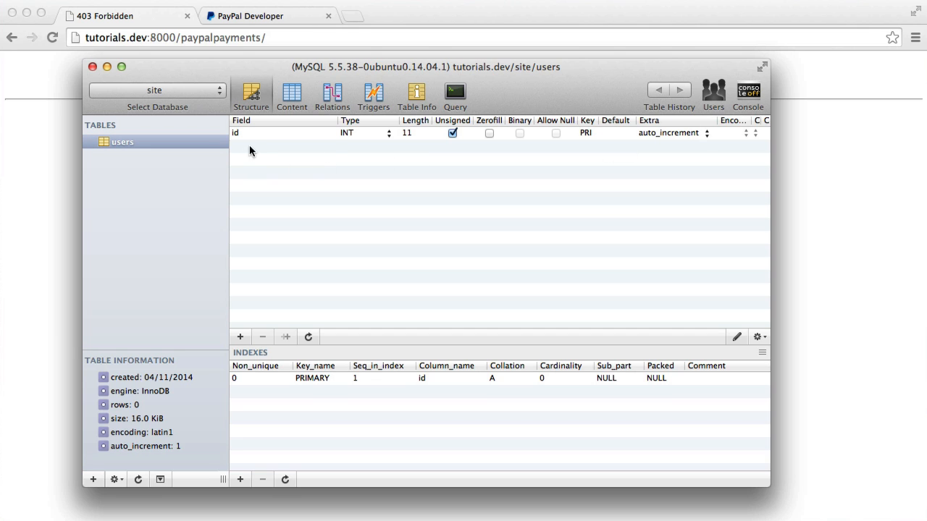
Add fields username VARCHAR(20), email VARCHAR(255) and member TINYINT(1), then view the table's rows.
text(usernam)
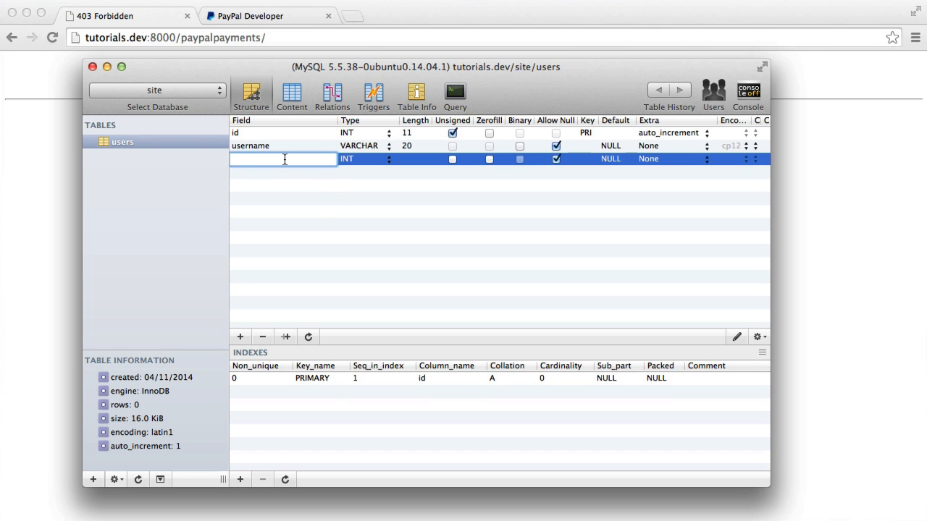
text(email)
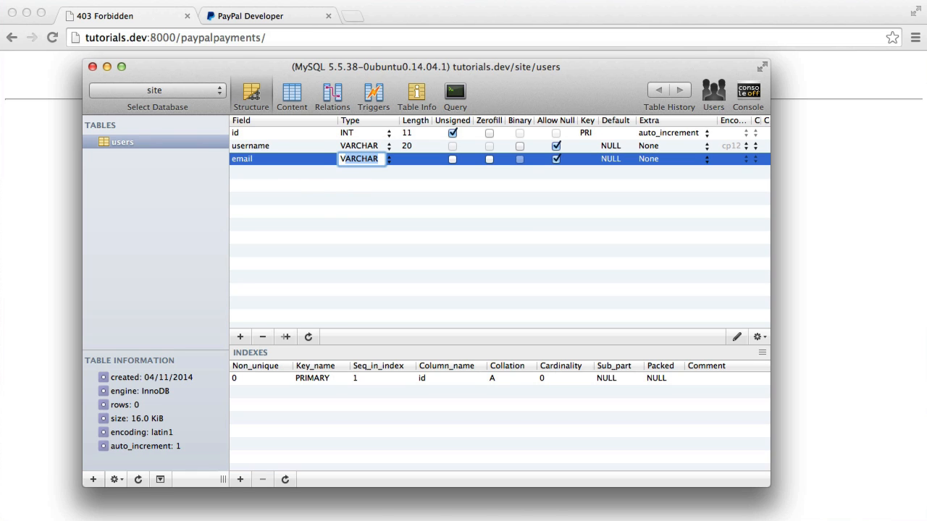
click(414, 158)
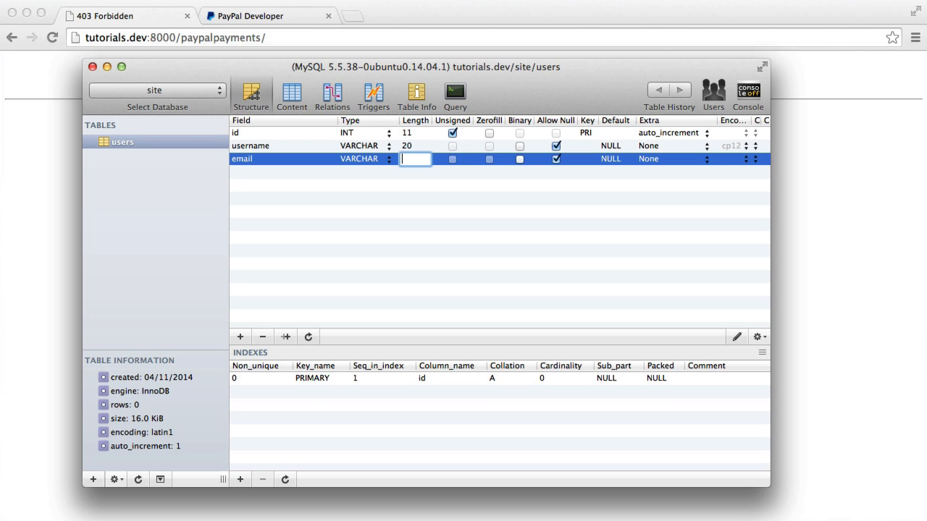
text(255)
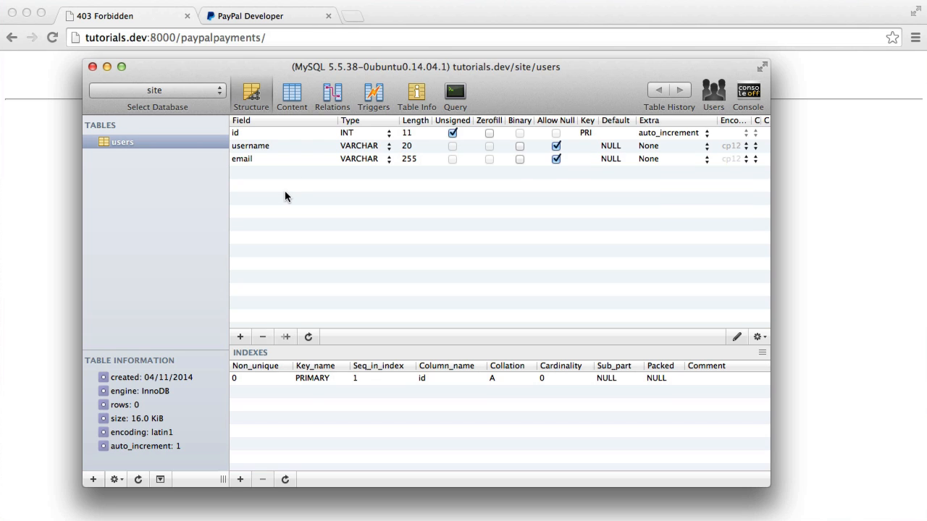
text(member)
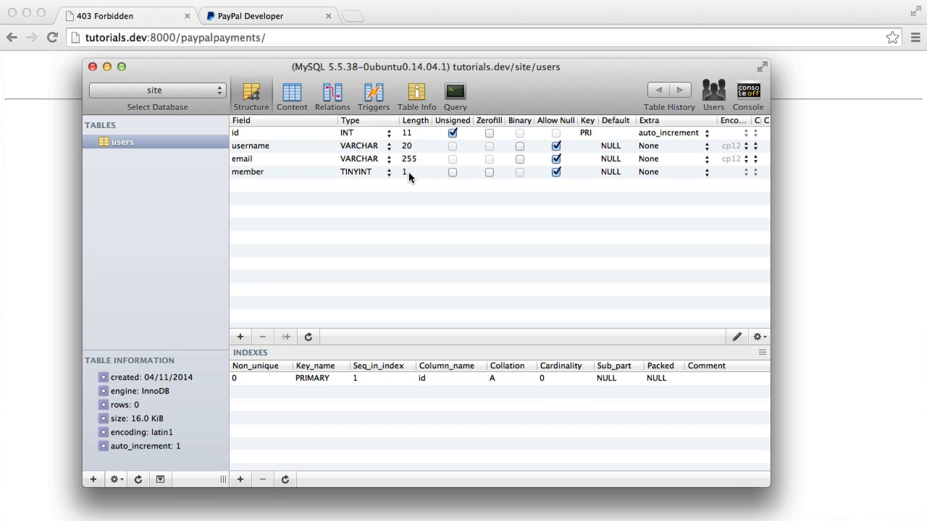
mouse_move(325, 129)
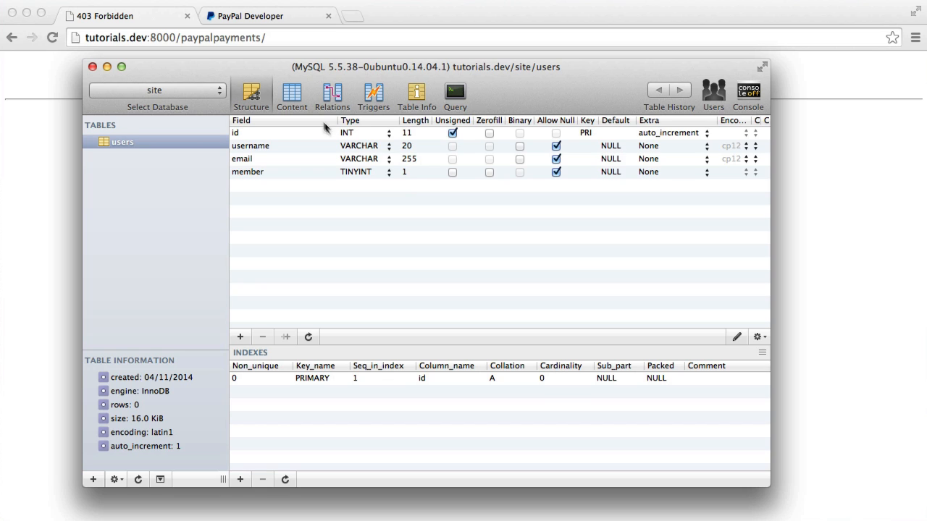
click(293, 96)
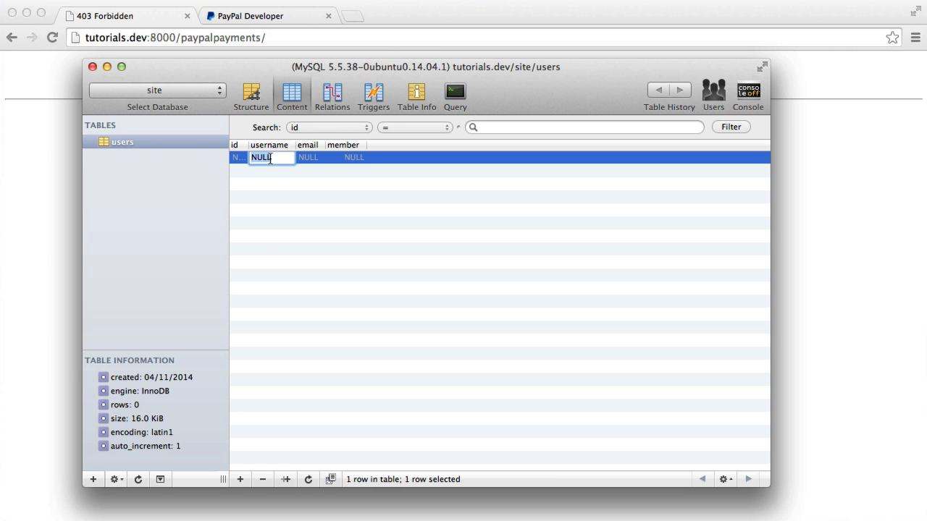
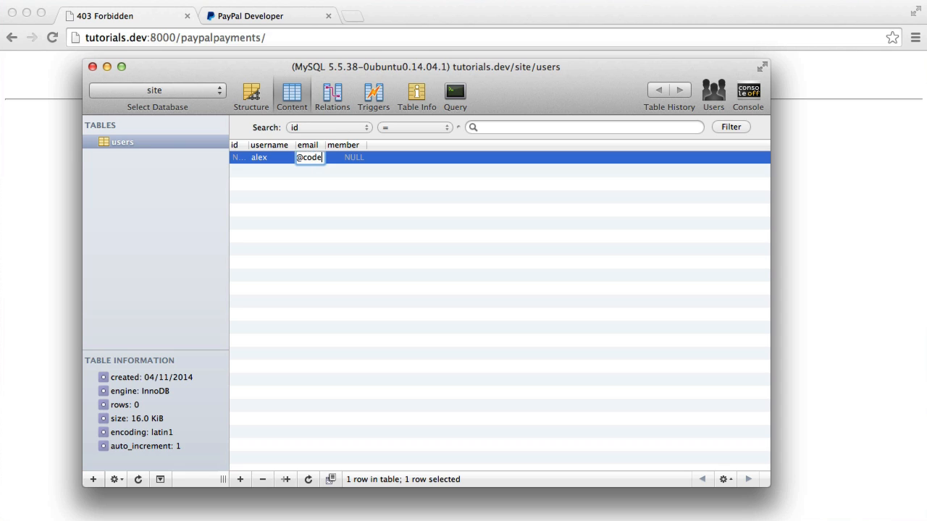
click(353, 157)
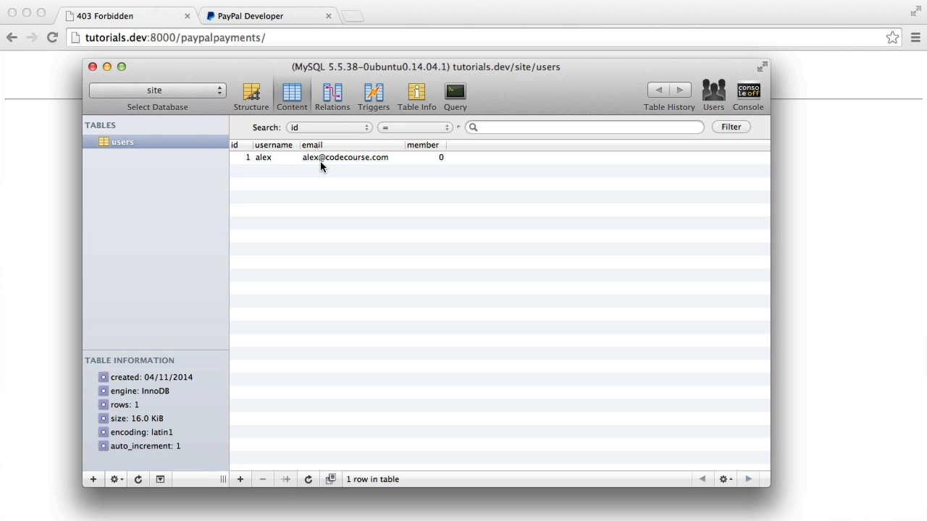
mouse_move(249, 159)
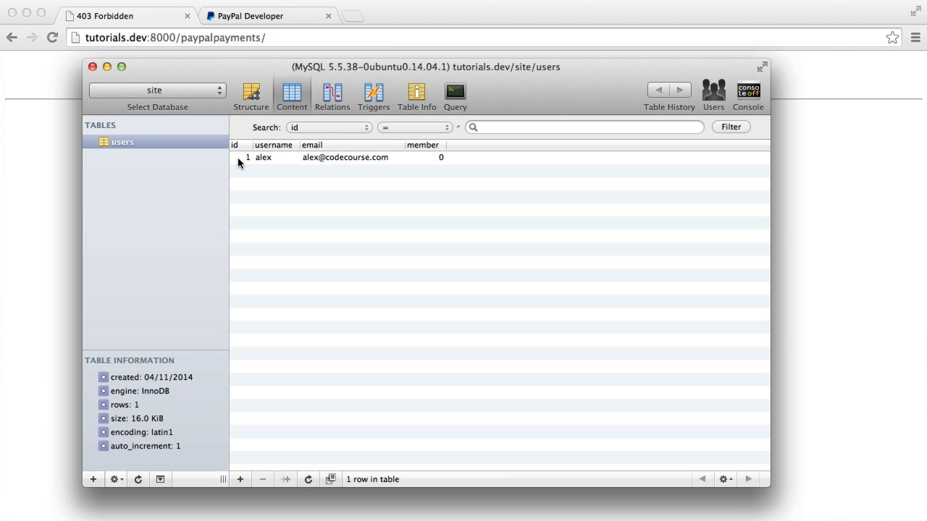
click(92, 480)
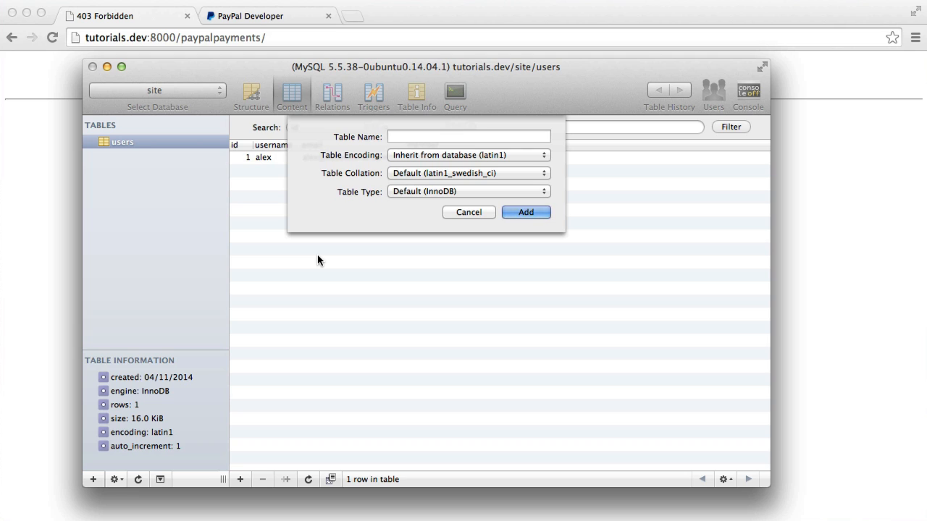
Name the new table transactions_paypal with default encoding and type, and add it.
click(469, 136)
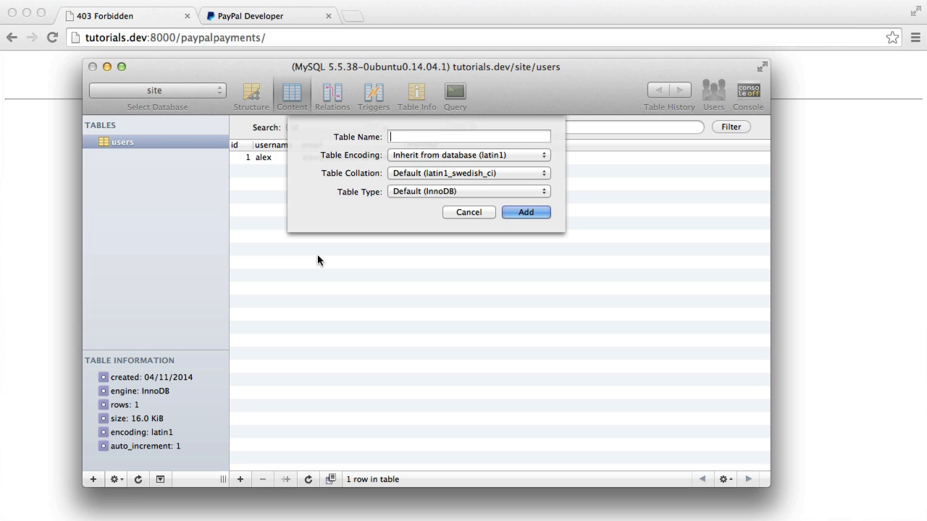
text(transactions)
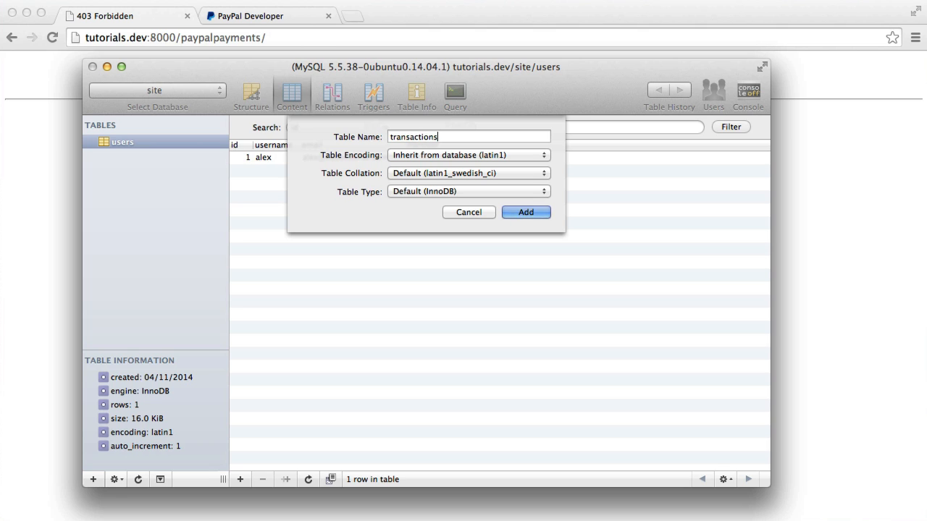
text(_paypal)
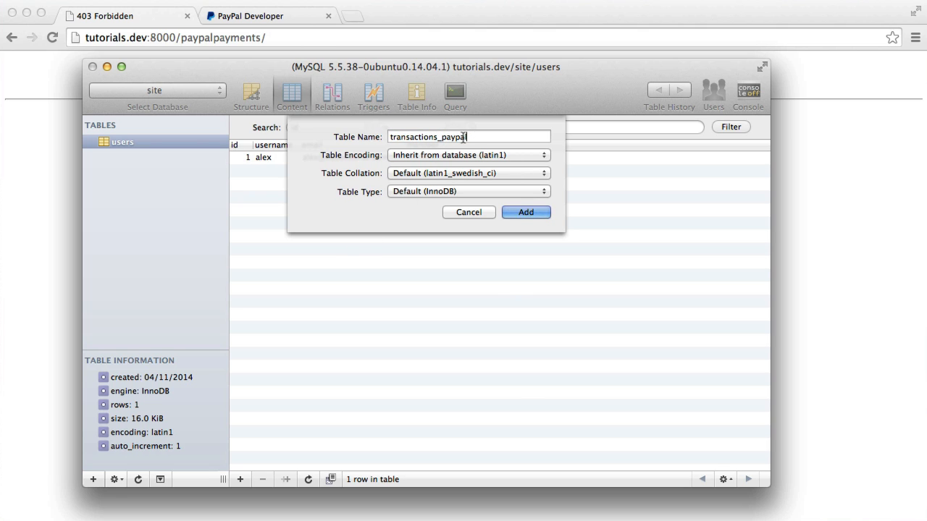
double_click(452, 136)
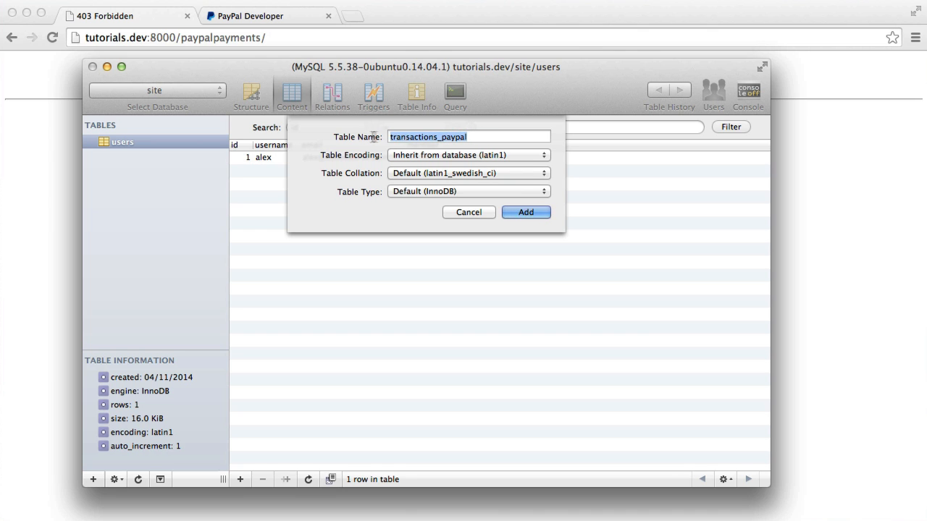
click(526, 211)
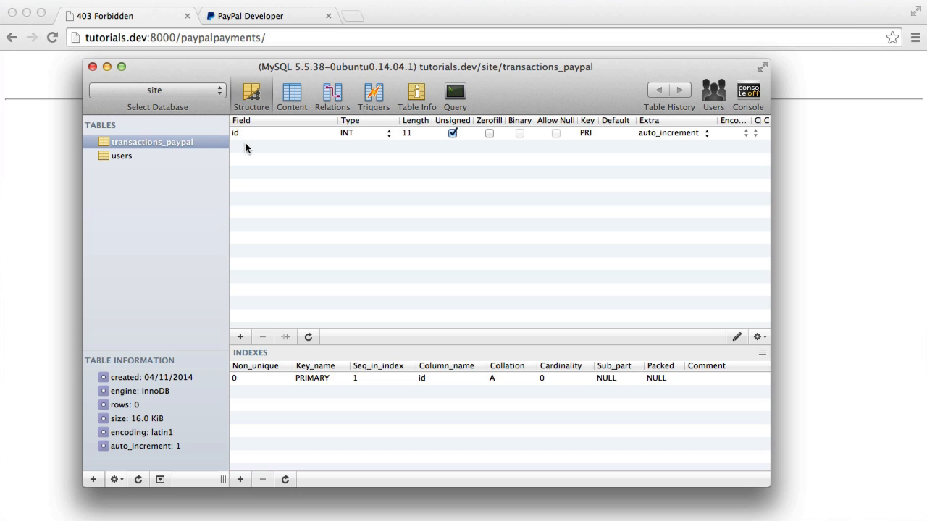
Add user_id INT and payment_id VARCHAR(255) fields, checking the users table for reference.
click(240, 336)
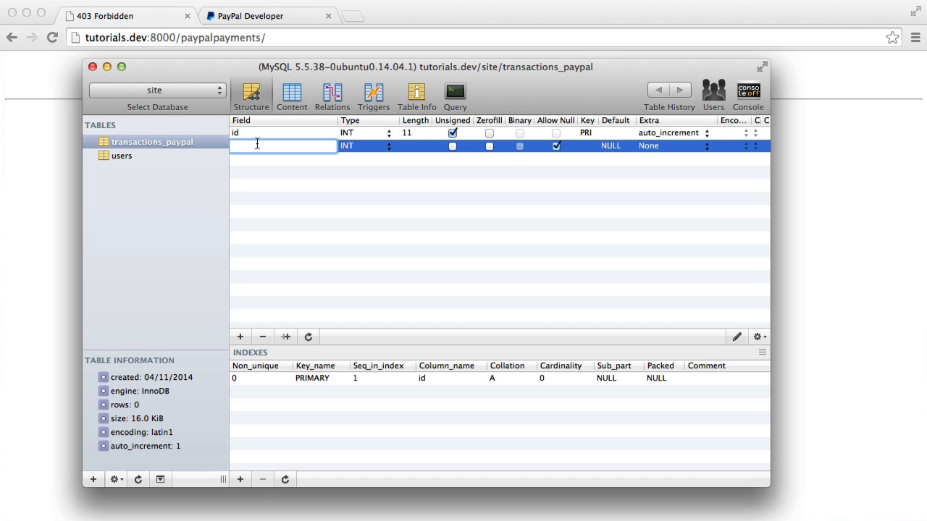
text(user_id)
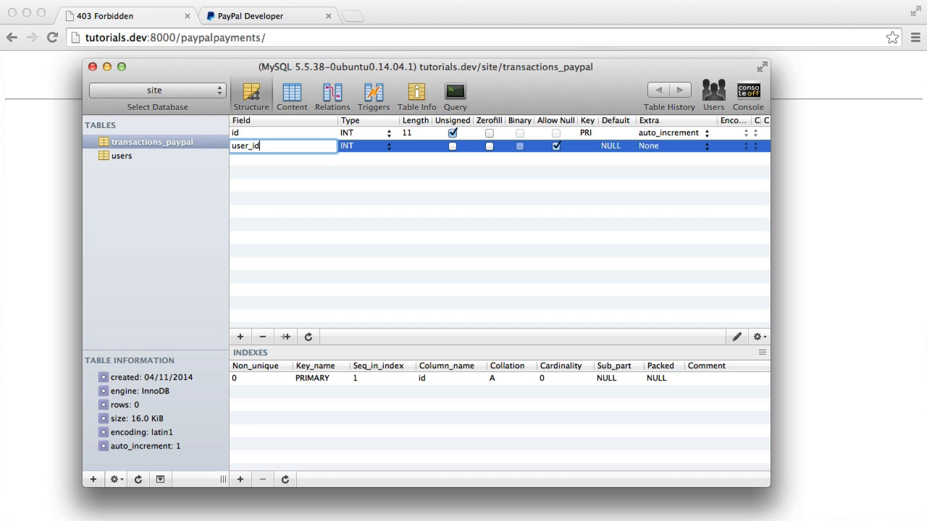
click(121, 156)
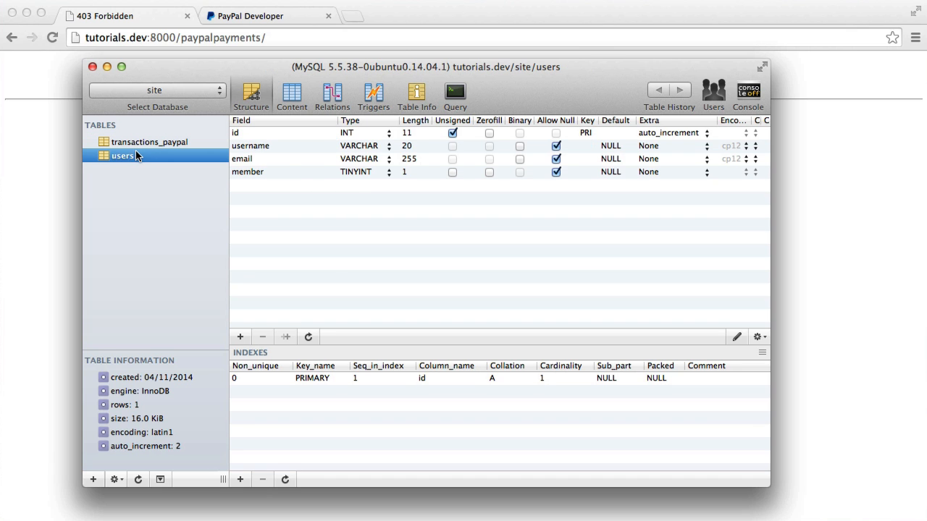
click(152, 142)
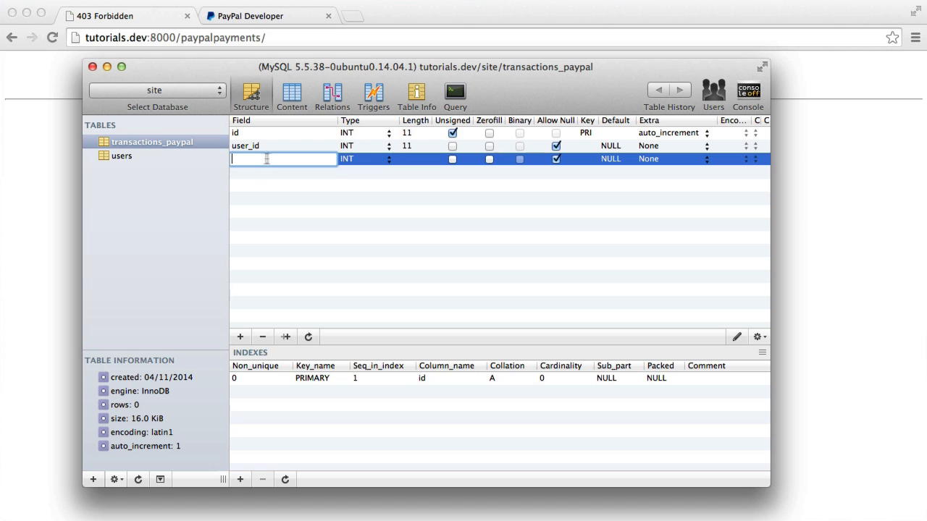
text(payment_id)
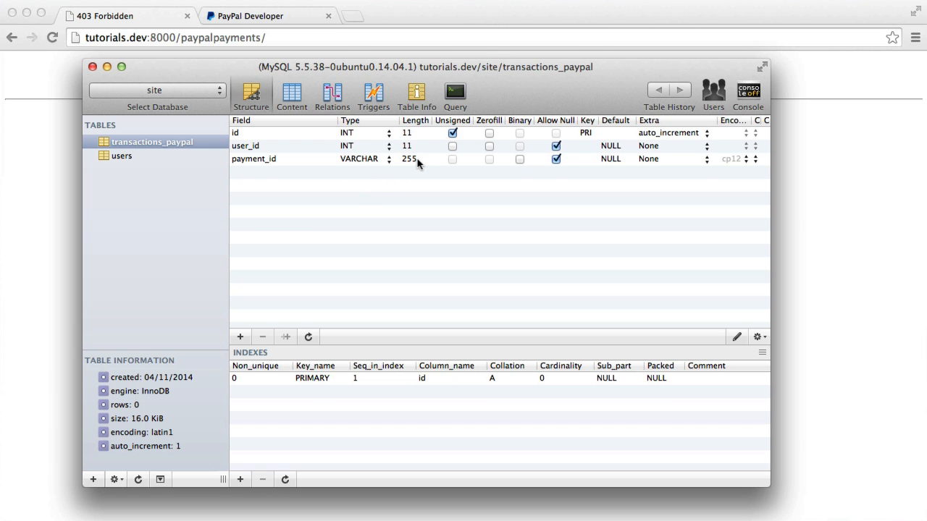
Add hash VARCHAR(255) and complete TINYINT(1) fields, then view the empty table contents.
click(240, 336)
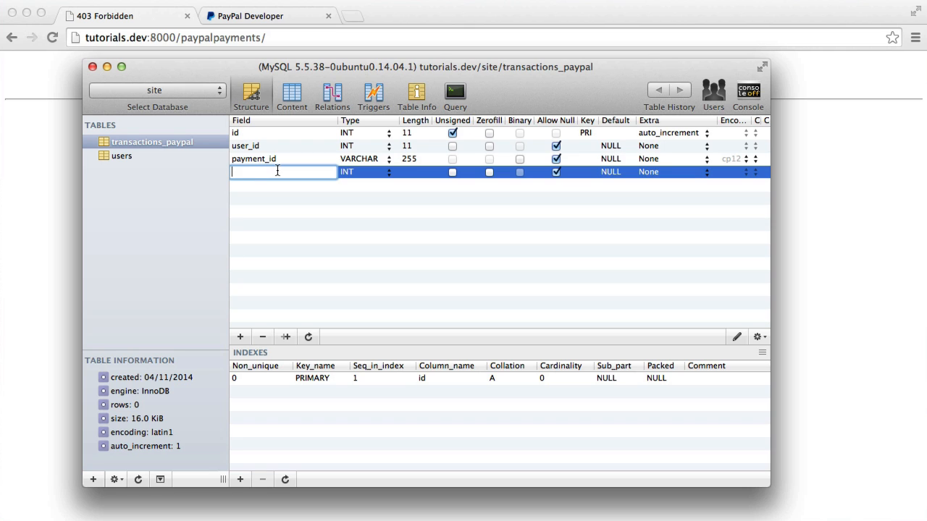
text(hash)
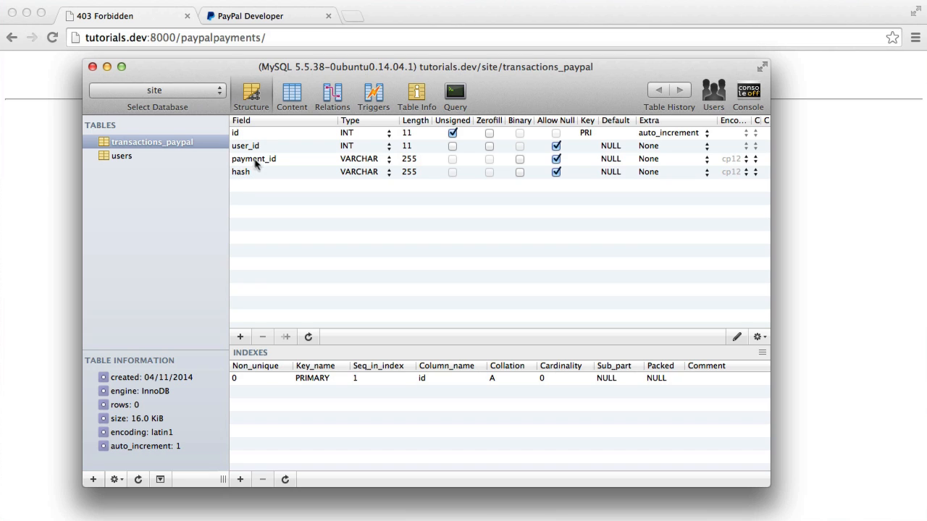
mouse_move(252, 177)
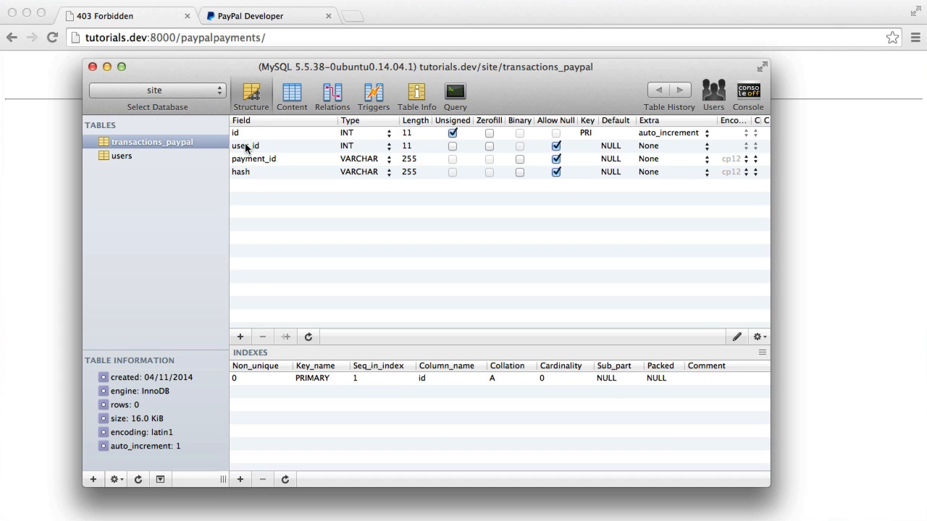
mouse_move(270, 162)
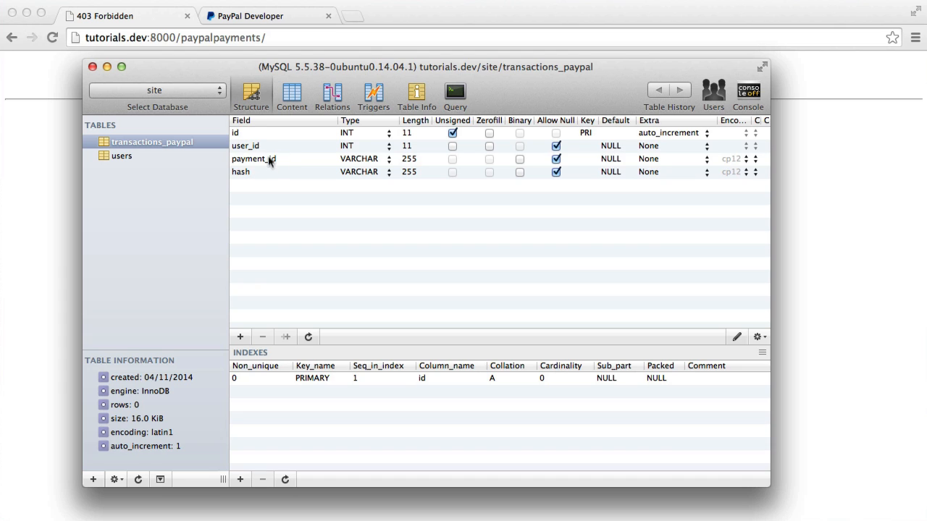
mouse_move(249, 187)
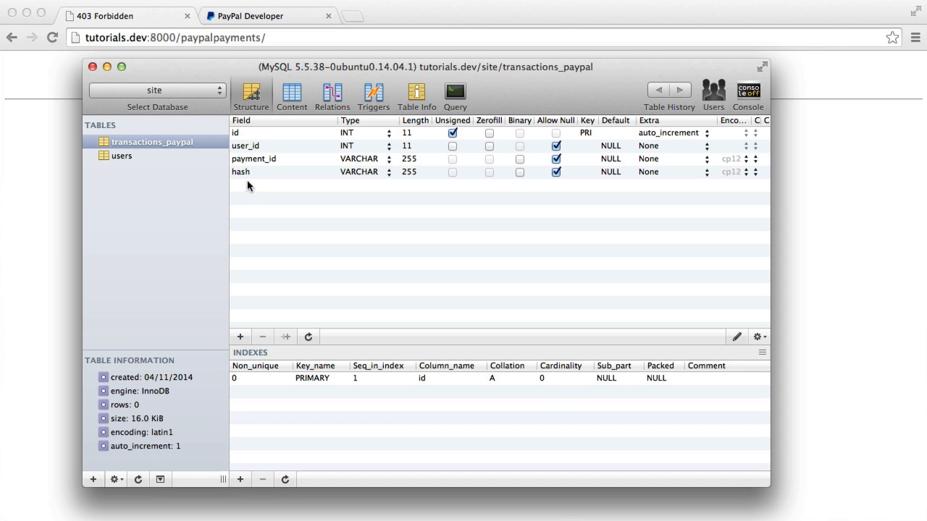
text(complete)
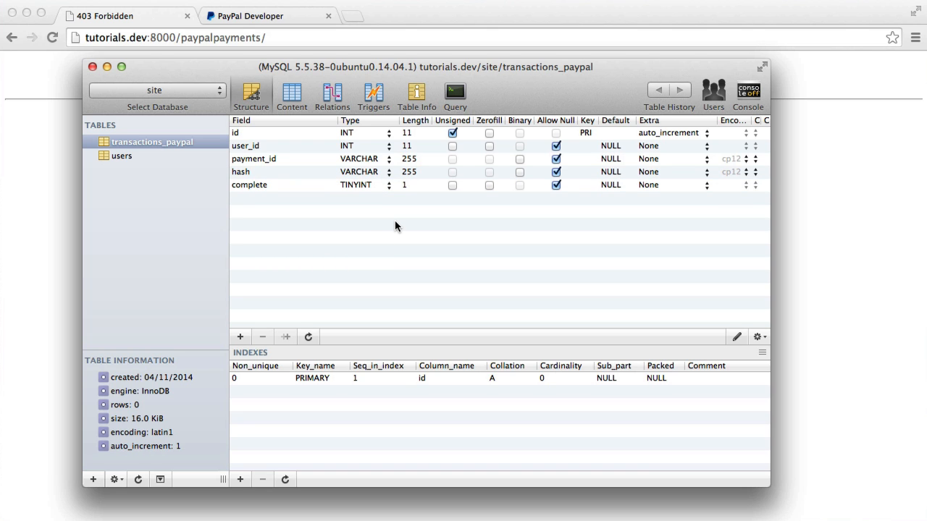
click(291, 95)
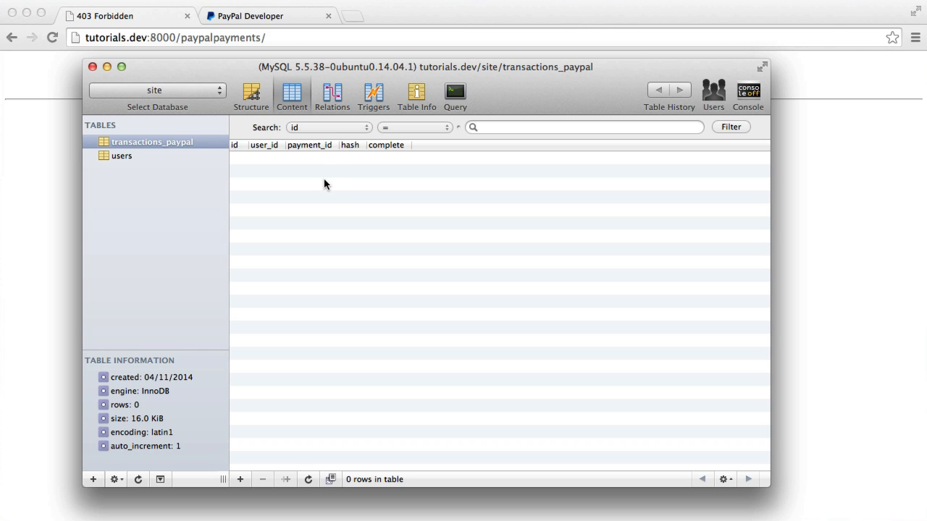
mouse_move(350, 152)
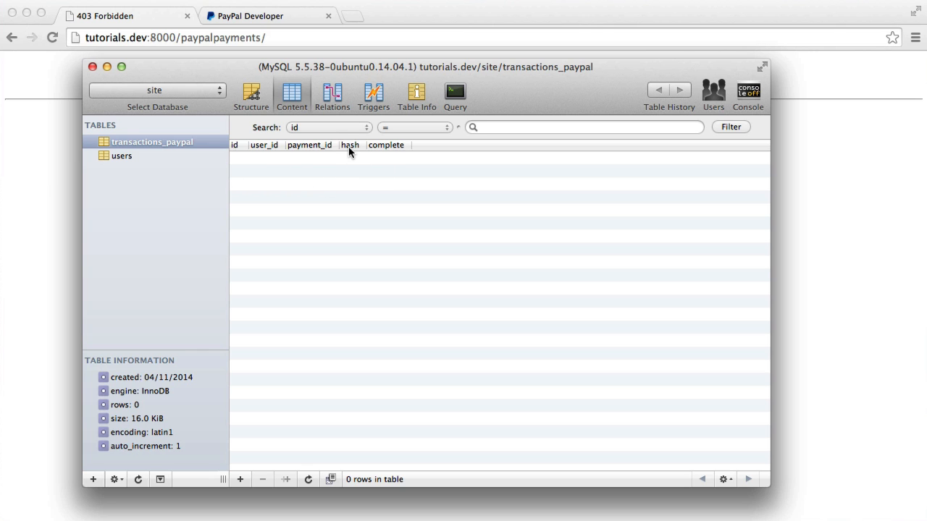
mouse_move(350, 145)
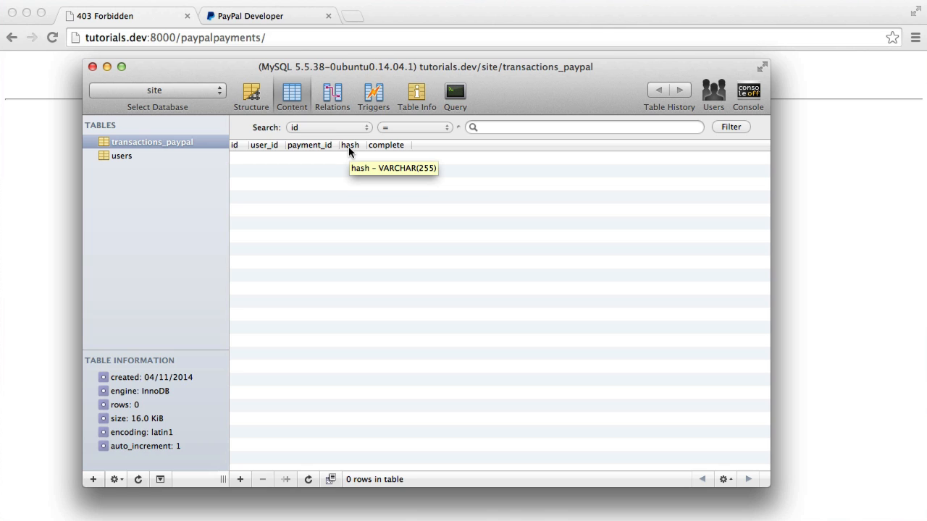
mouse_move(355, 168)
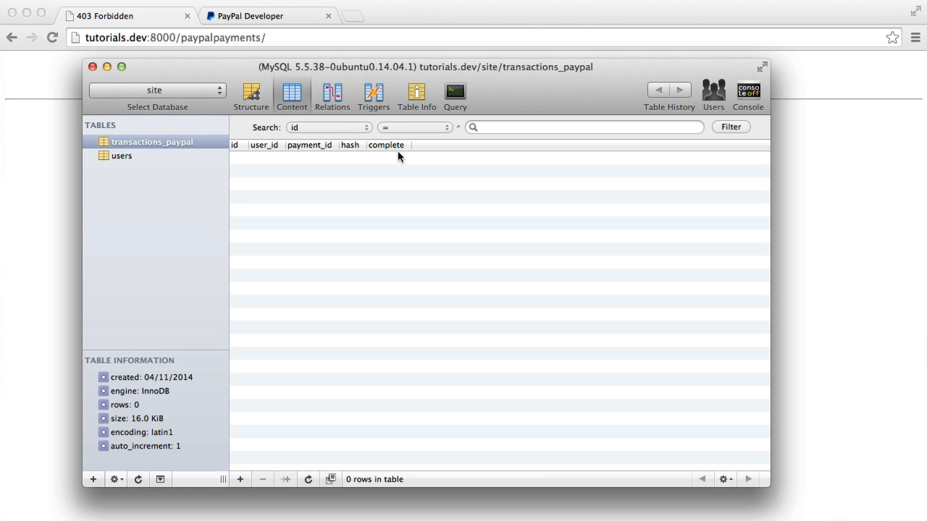
click(121, 156)
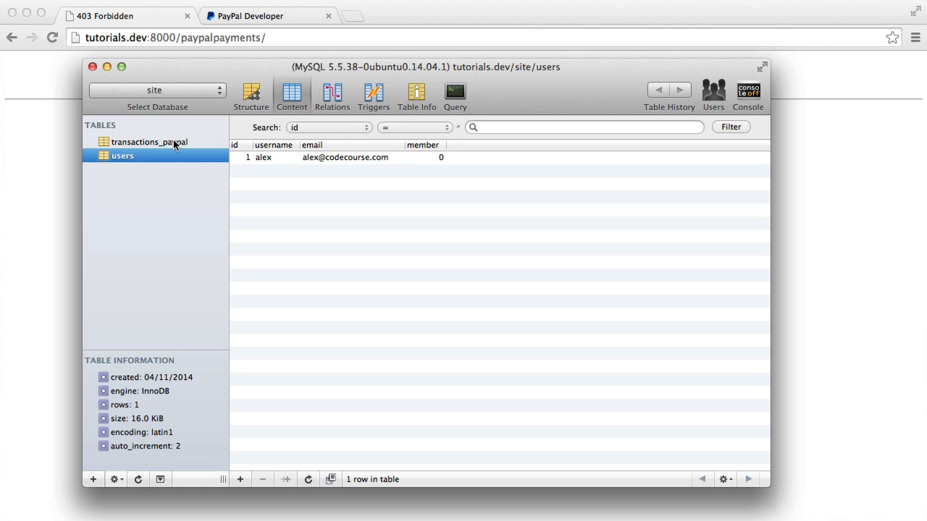
click(150, 142)
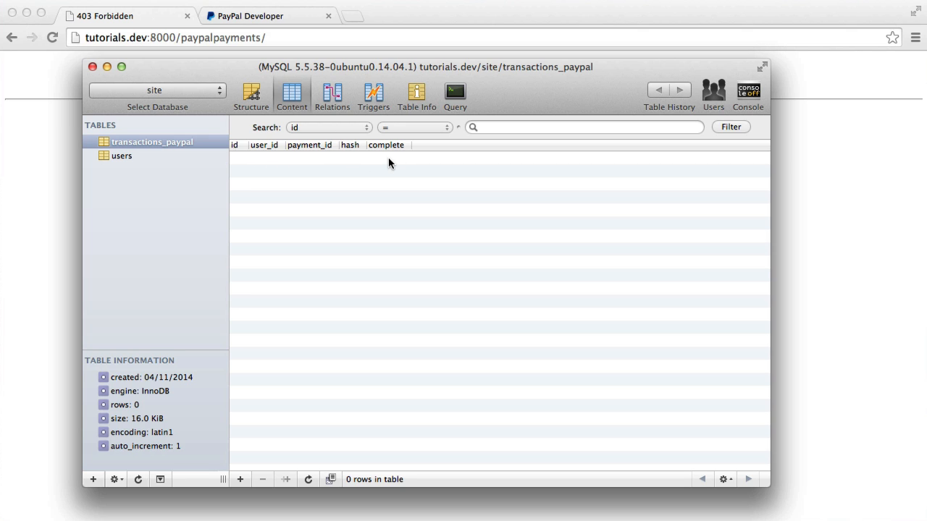
mouse_move(385, 159)
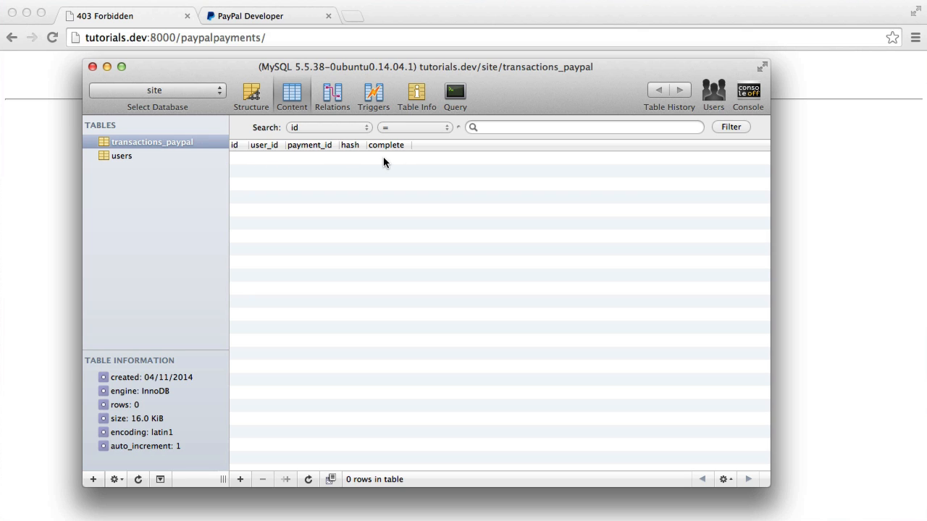